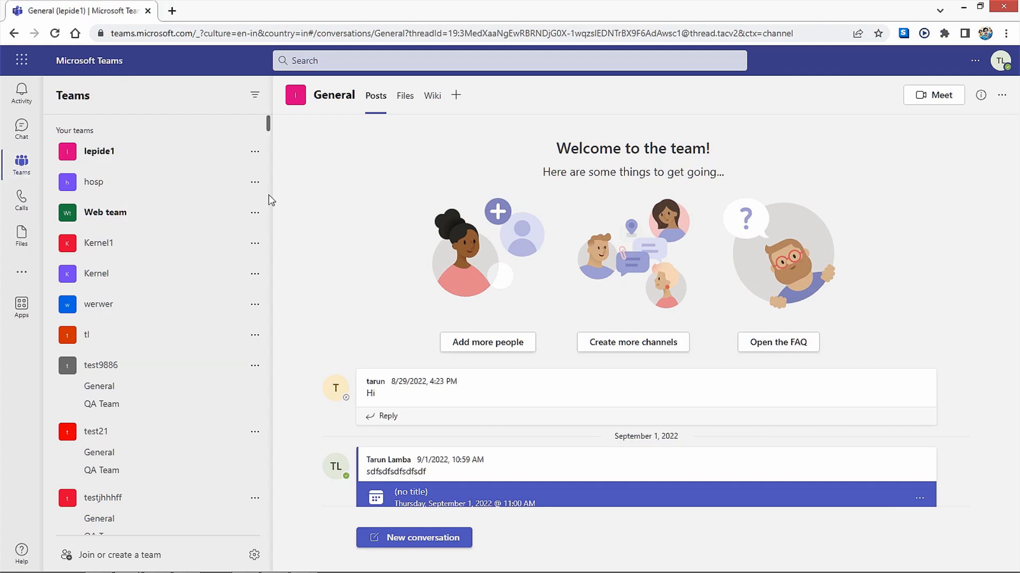
pyautogui.moveTo(357, 377)
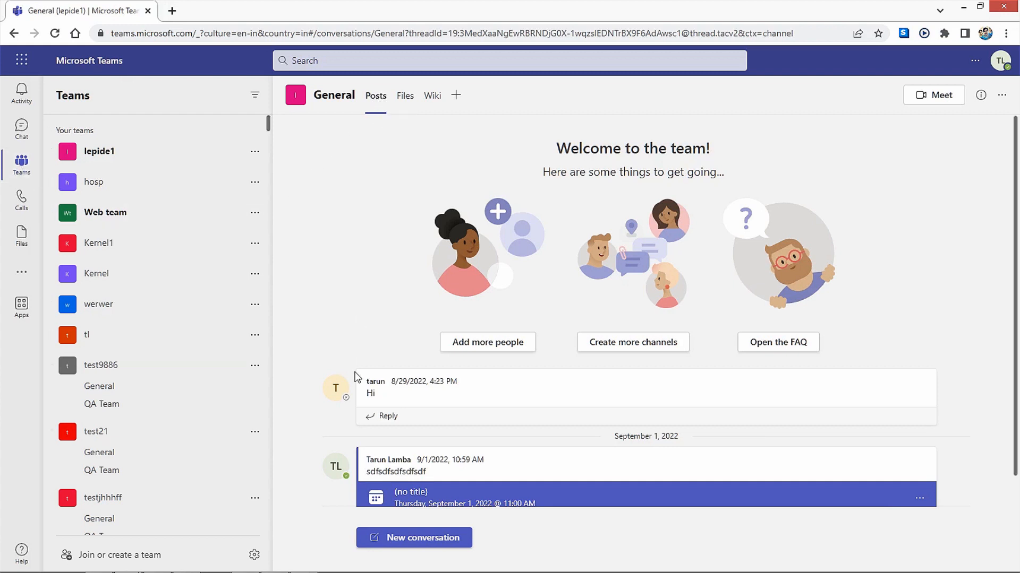
# - Start a new conversation in the lepide1 team's General channel
pyautogui.click(414, 538)
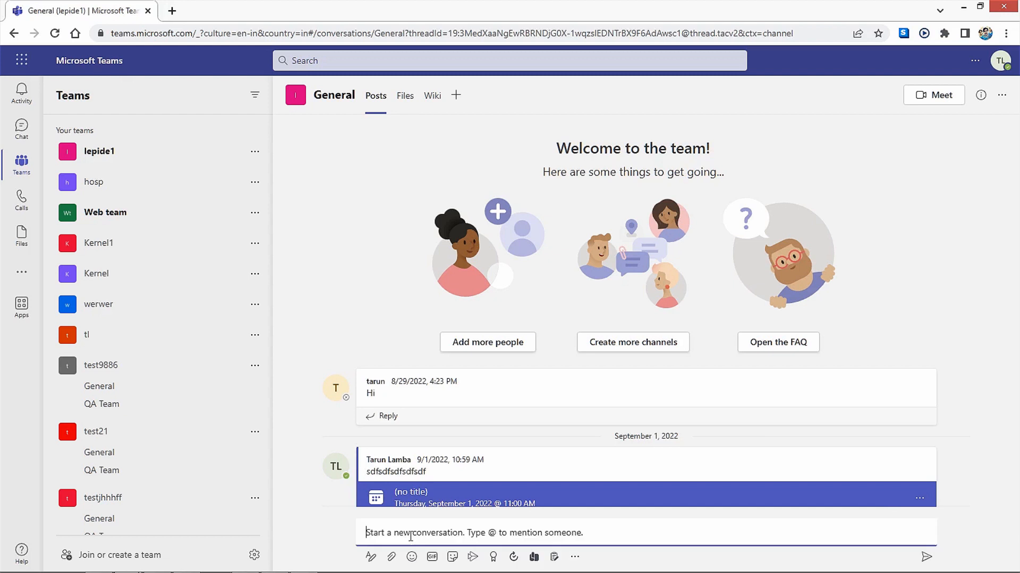
# - Attach vs.zip from the Desktop to the General channel post
pyautogui.click(391, 557)
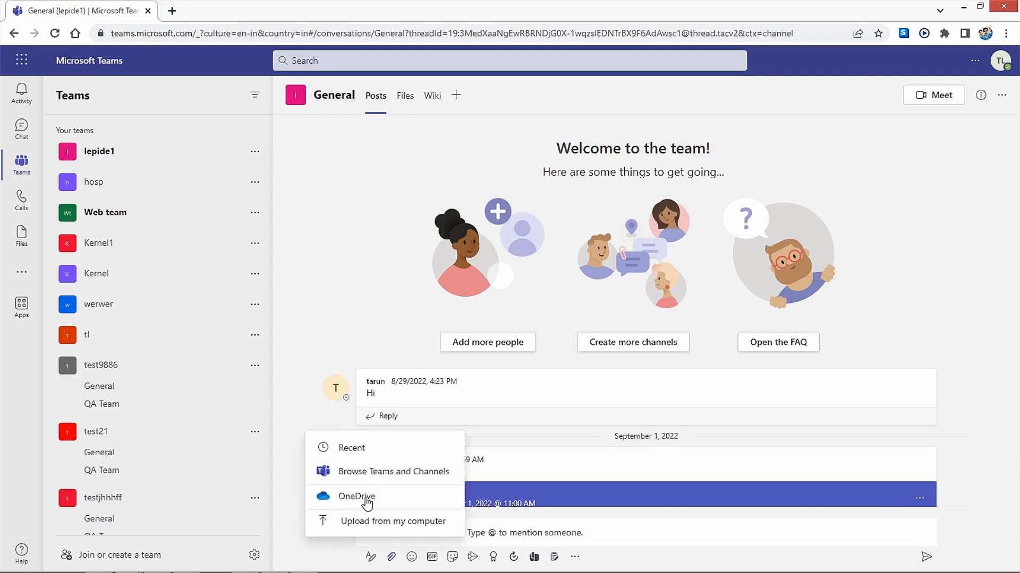
pyautogui.moveTo(406, 475)
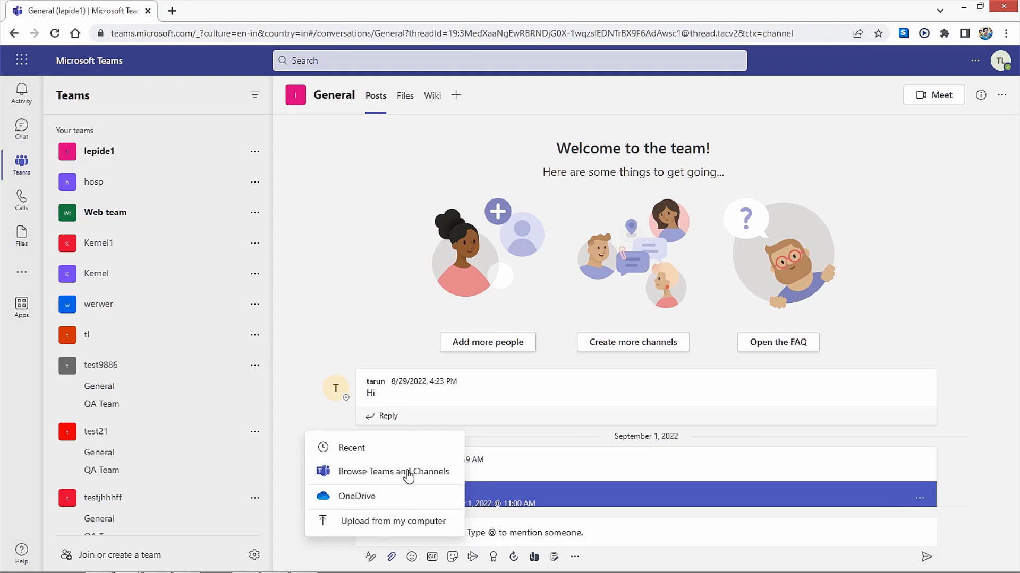
pyautogui.moveTo(392, 527)
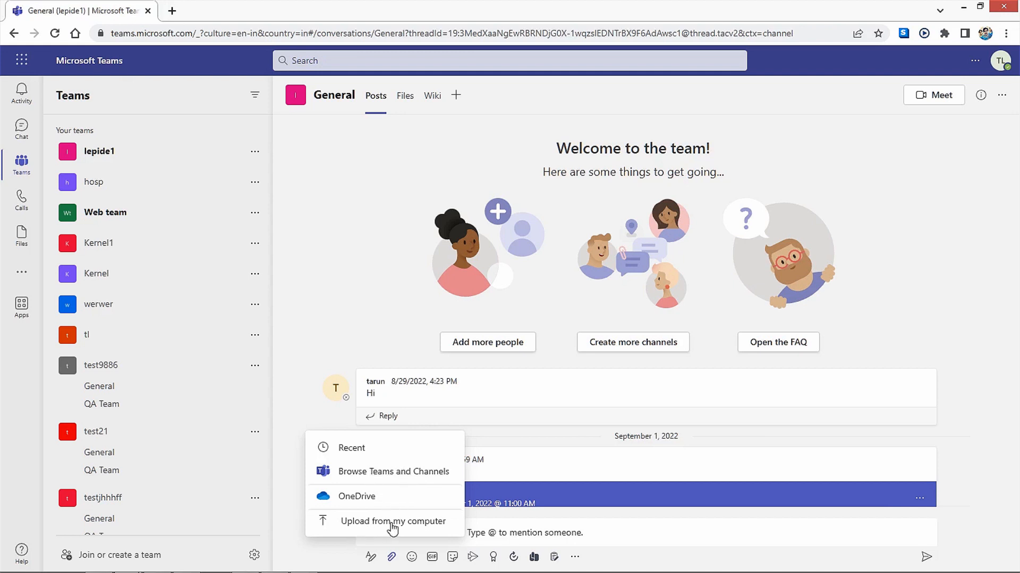
pyautogui.click(392, 521)
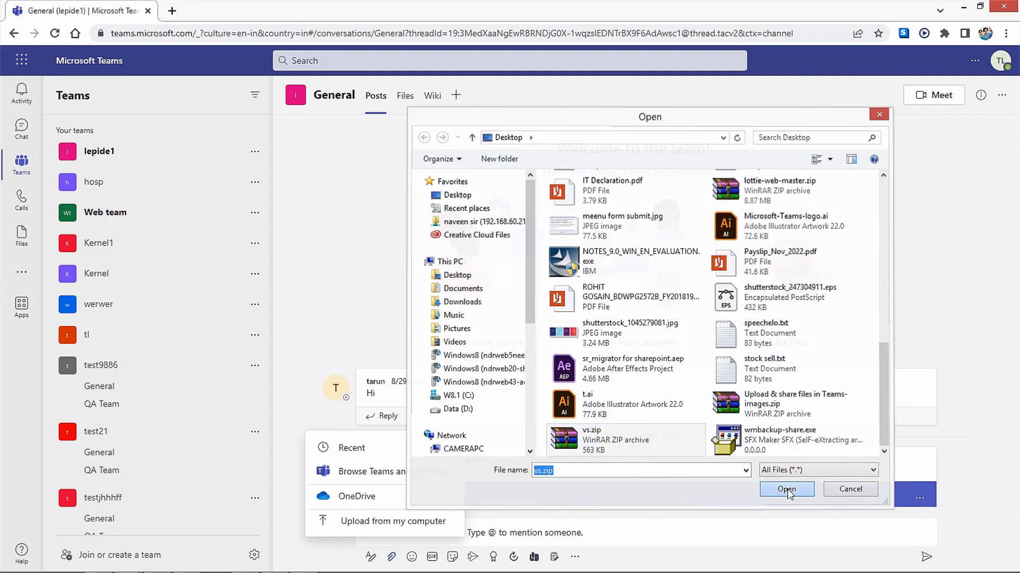
pyautogui.click(785, 489)
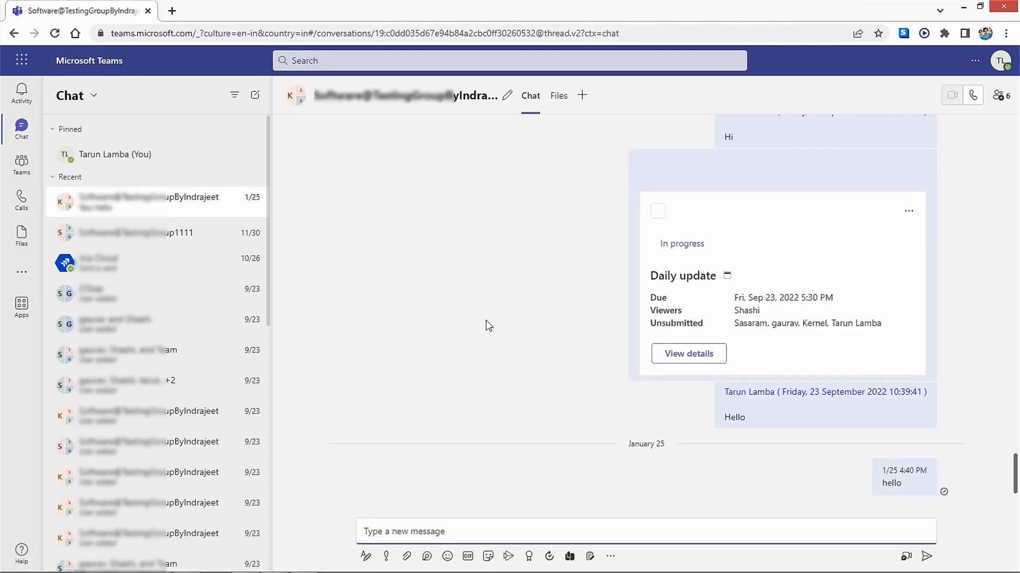
# - Show the file-attachment options in the group chat message box
pyautogui.click(405, 556)
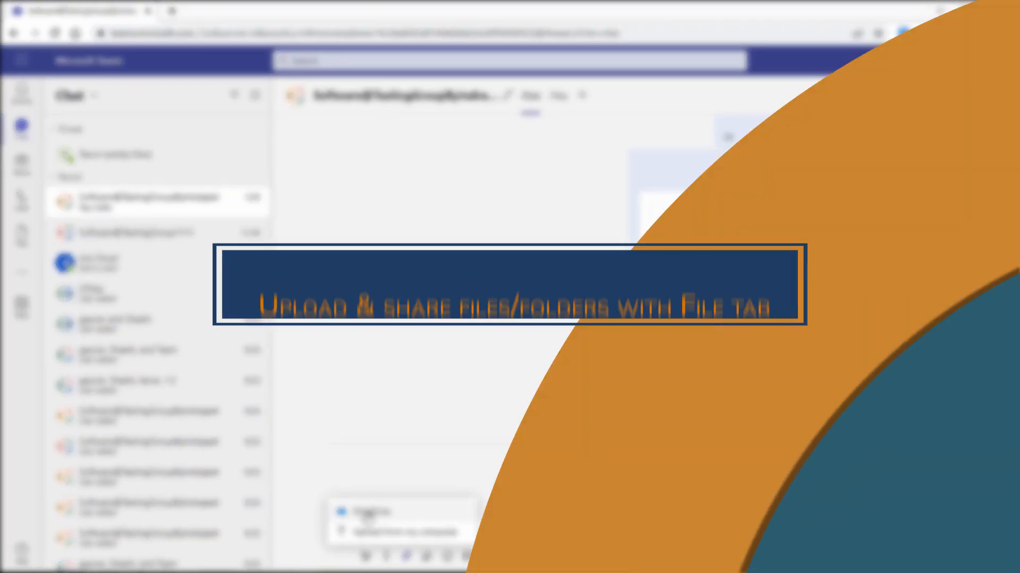
# - Upload the 'Upload & share files in Teams- images' folder to the General channel's Files
pyautogui.click(406, 96)
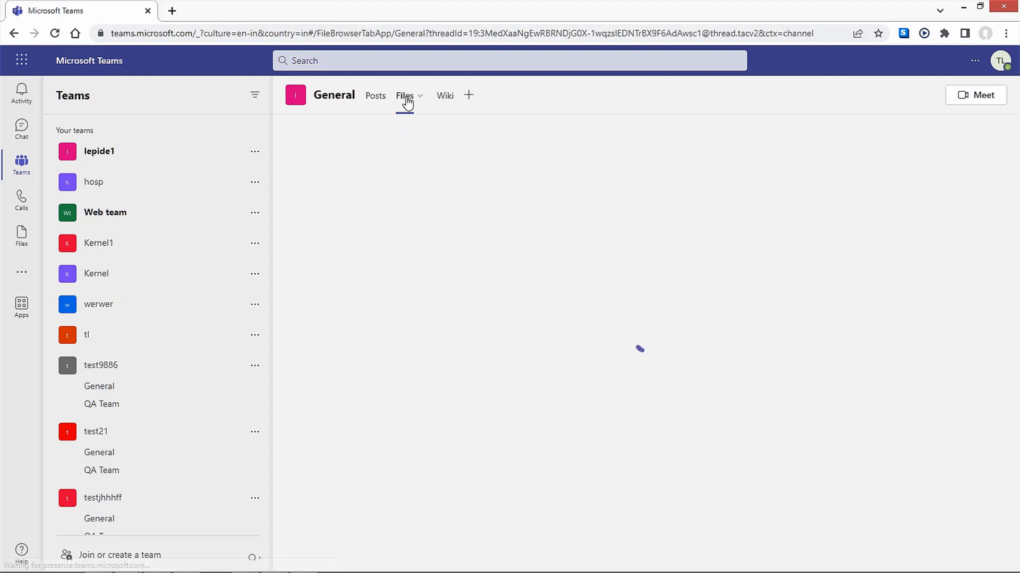
pyautogui.click(399, 128)
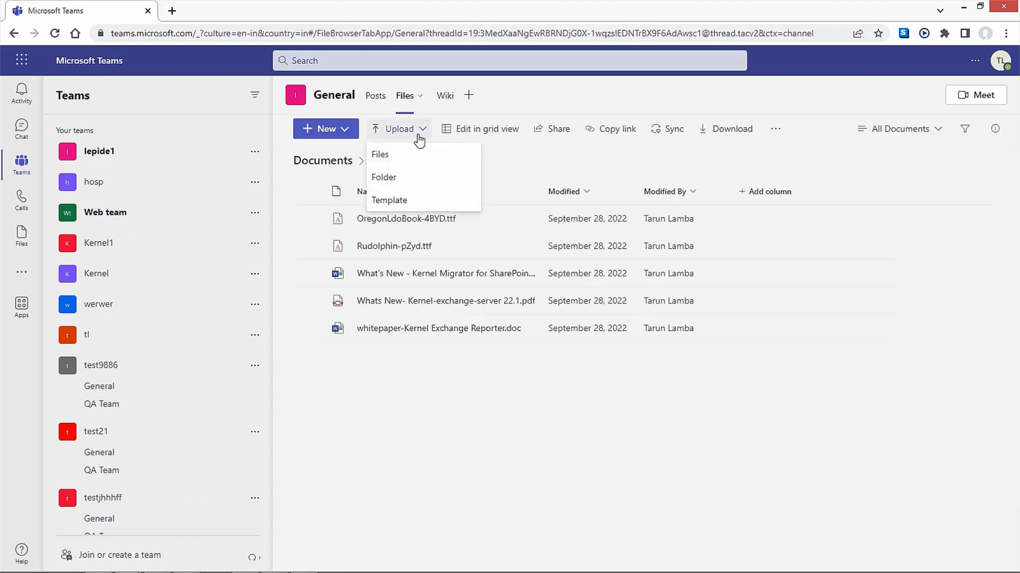
pyautogui.moveTo(383, 176)
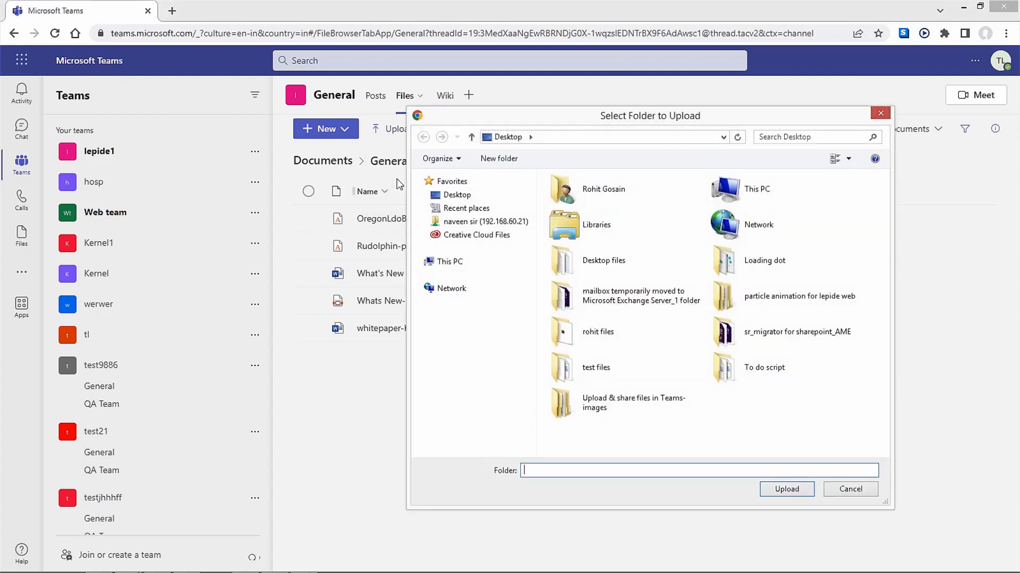
pyautogui.click(625, 403)
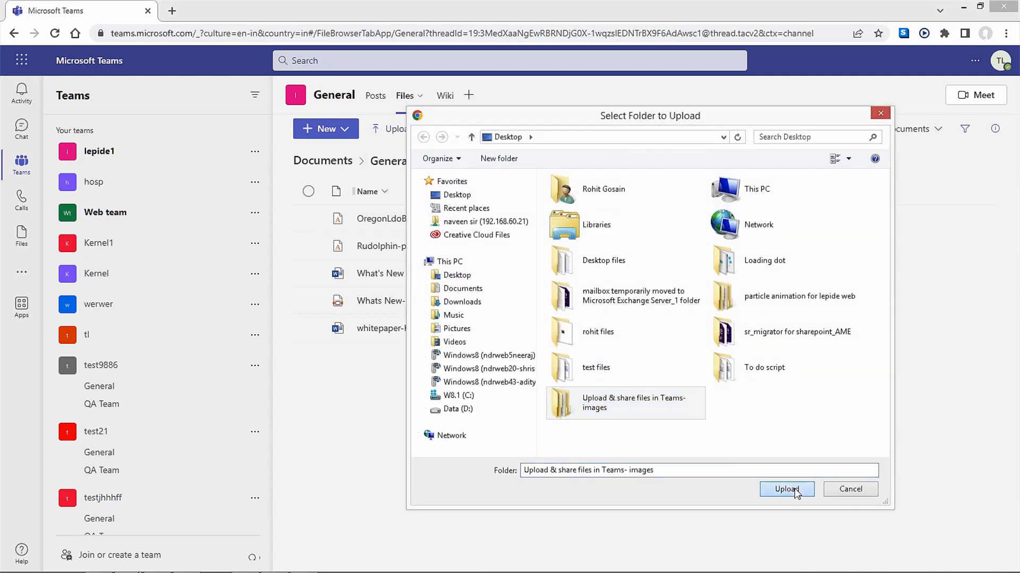
pyautogui.click(785, 489)
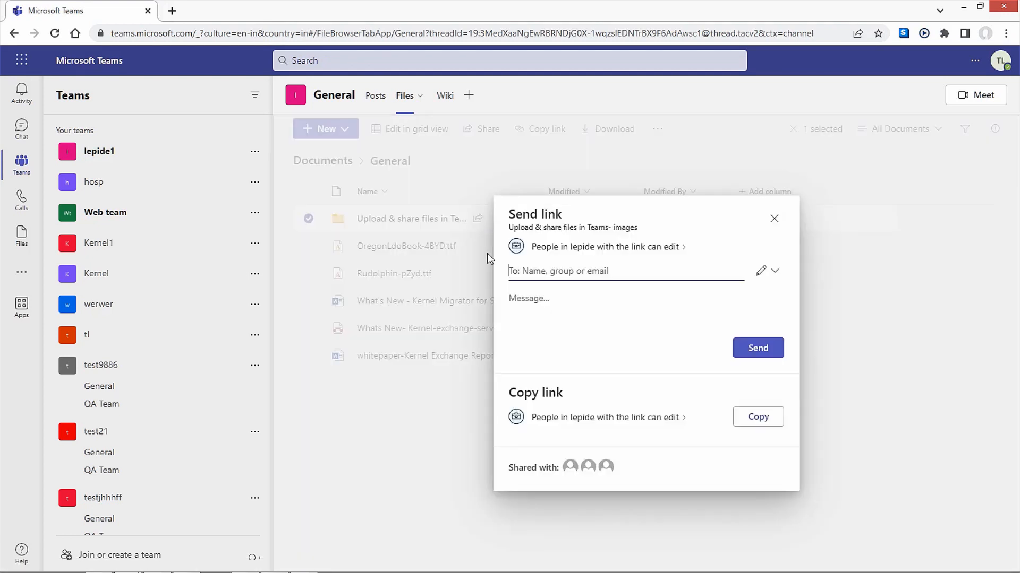
# - Add Web-designers Members as the folder link recipient and show permission choices
pyautogui.write('web')
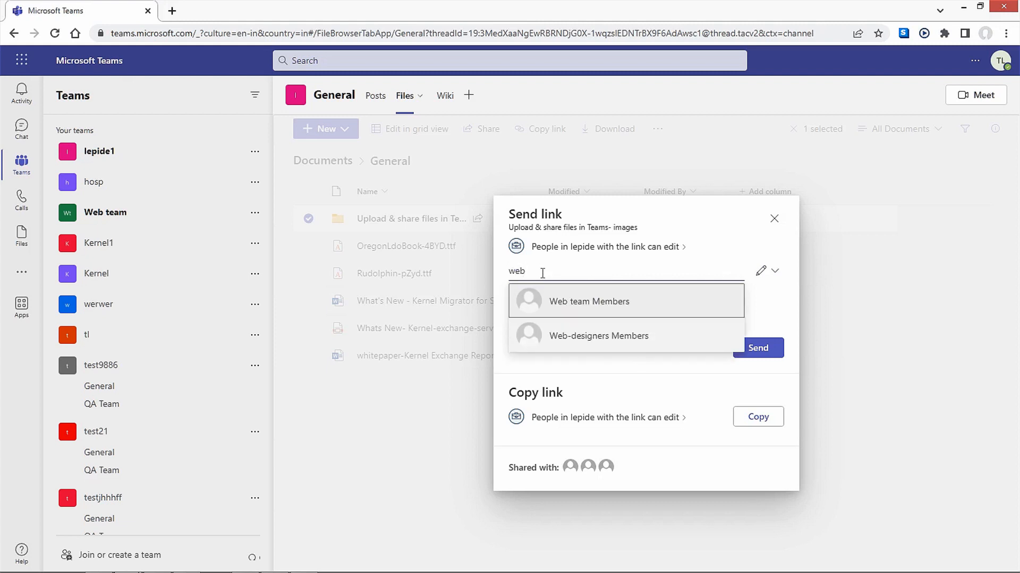
pyautogui.click(598, 336)
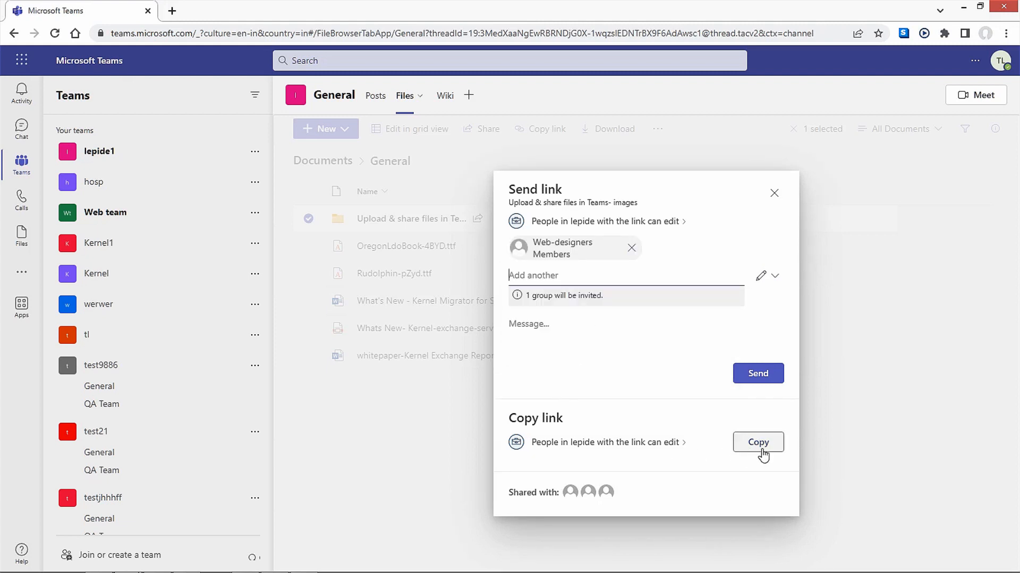
pyautogui.click(775, 276)
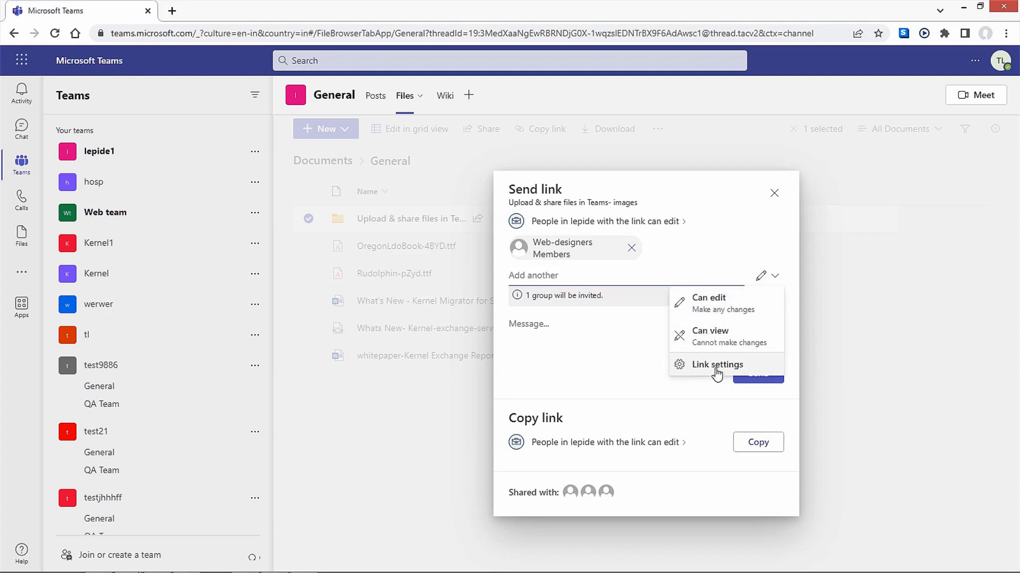
# - Open Link settings to review sharing: people in lepide with edit access
pyautogui.click(718, 364)
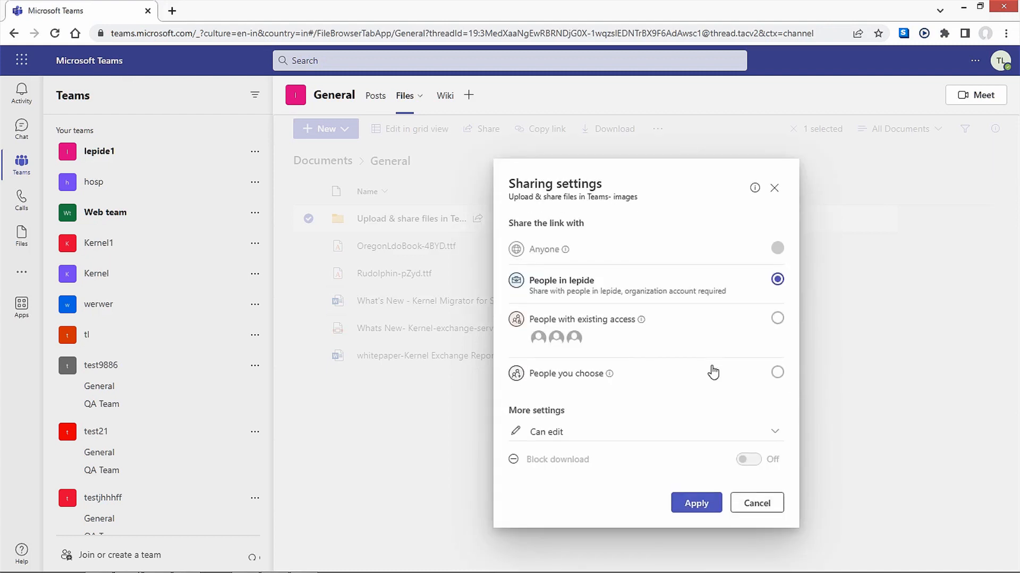
pyautogui.moveTo(695, 357)
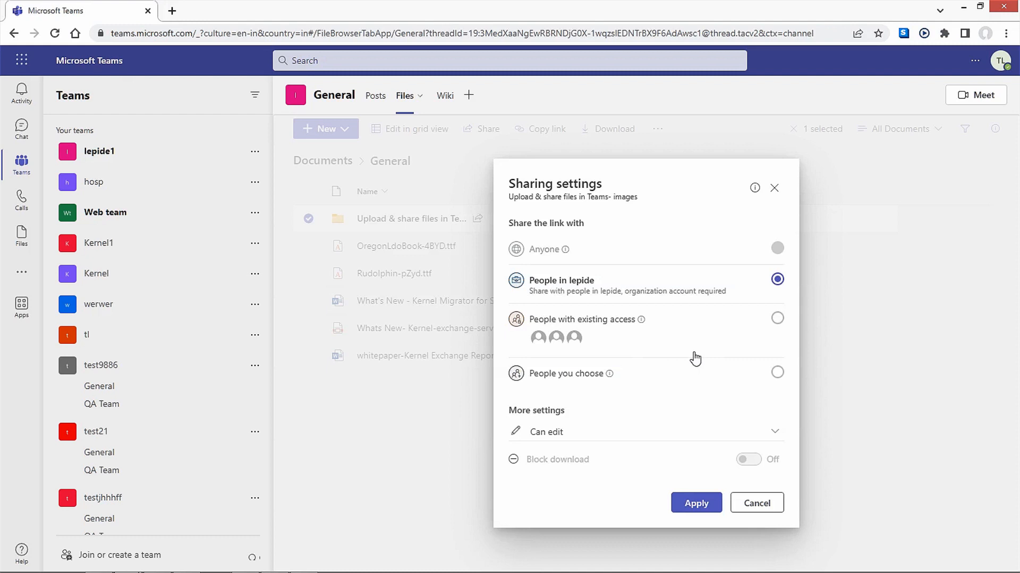
pyautogui.moveTo(670, 299)
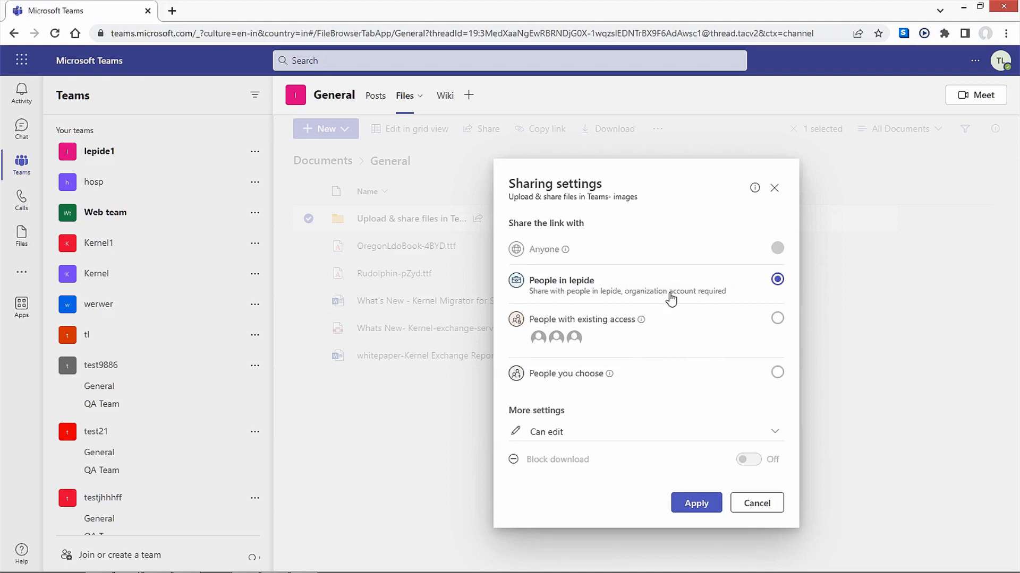
pyautogui.moveTo(539, 379)
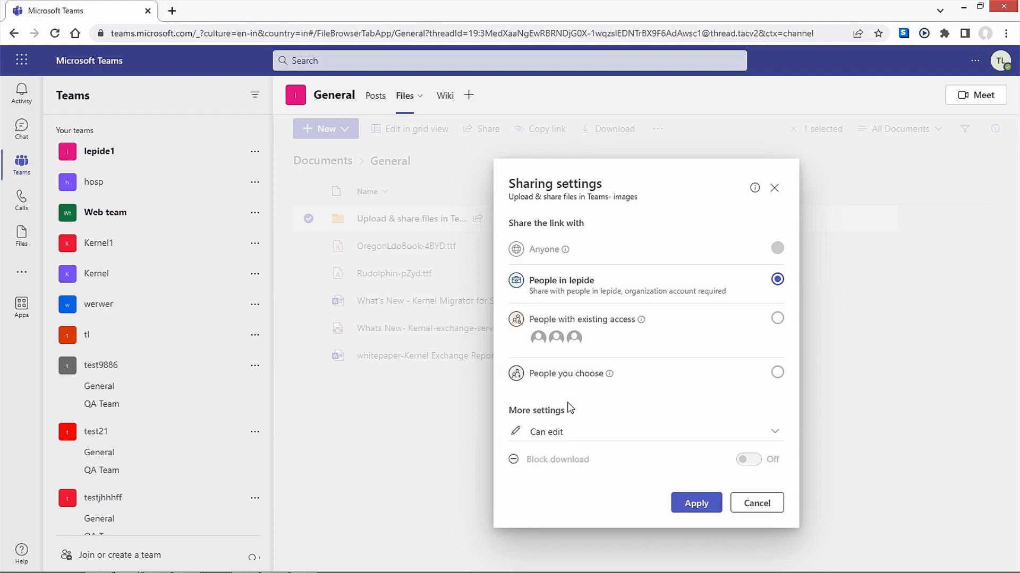
pyautogui.moveTo(652, 467)
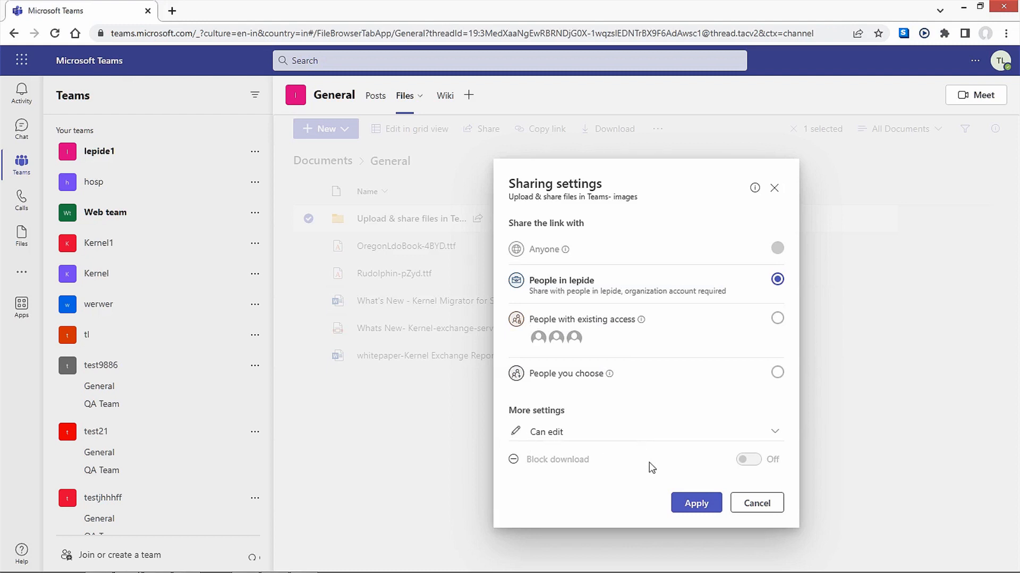